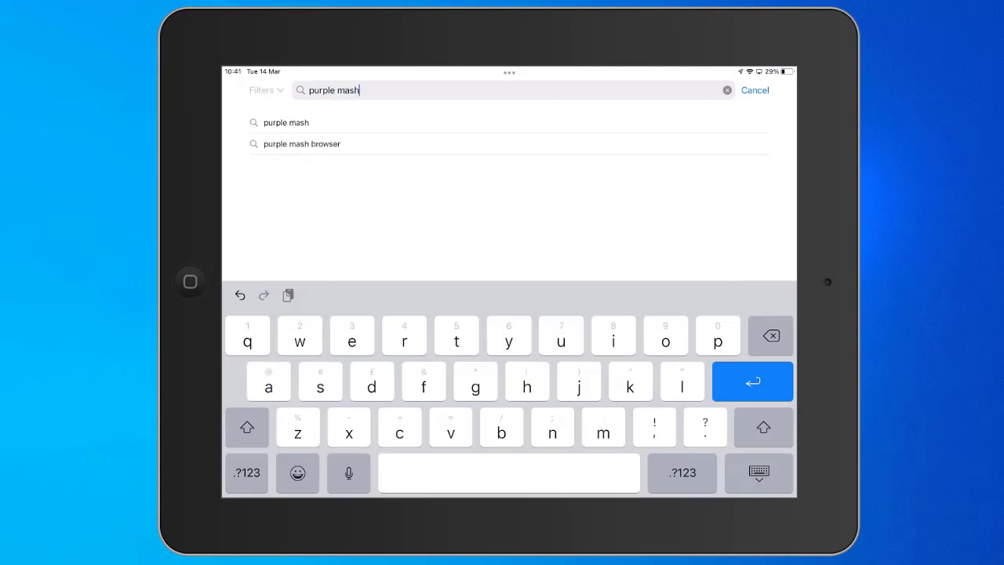
Run the App Store search for purple mash to find Purple Mash Browser.
key(enter)
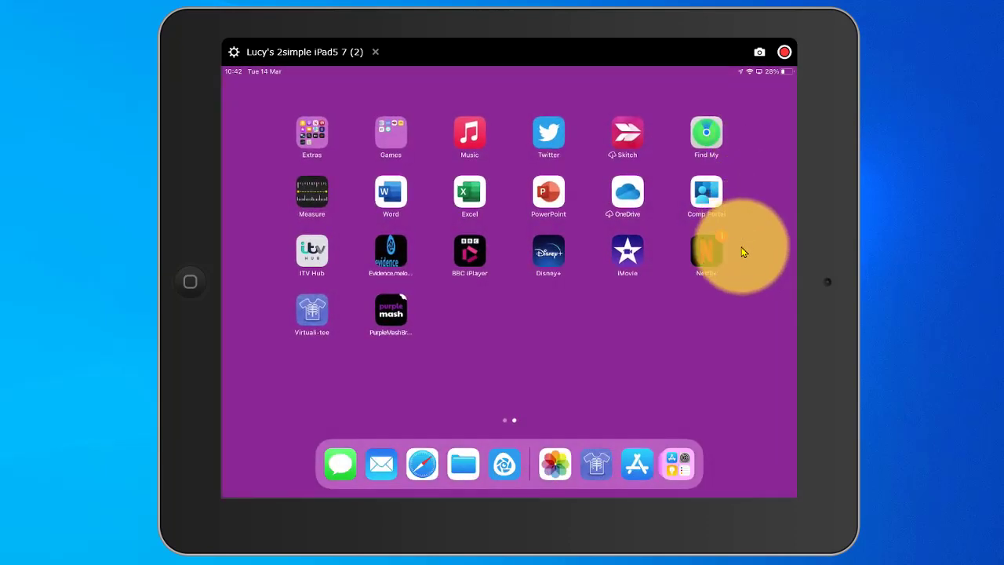
mouse_move(390, 314)
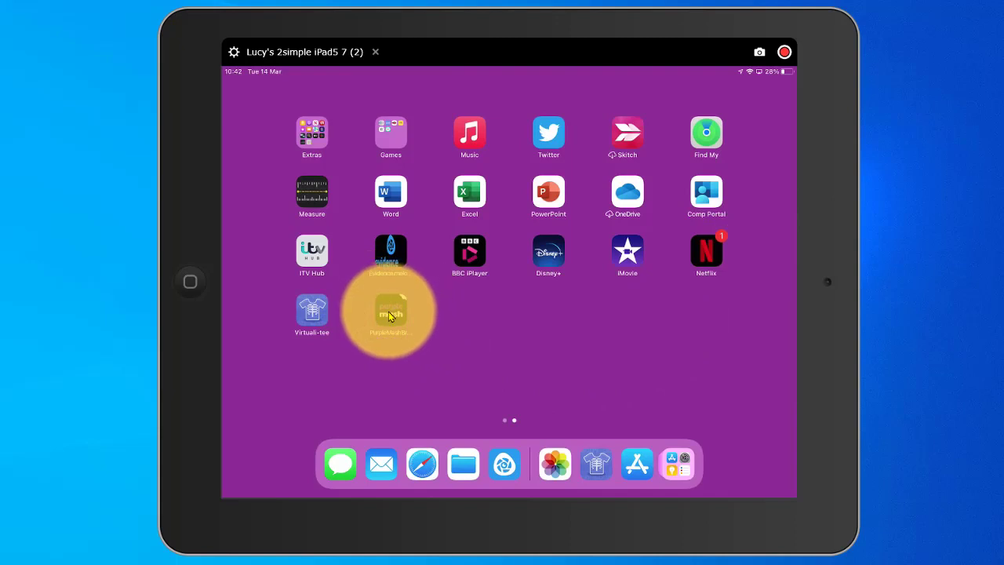
click(390, 313)
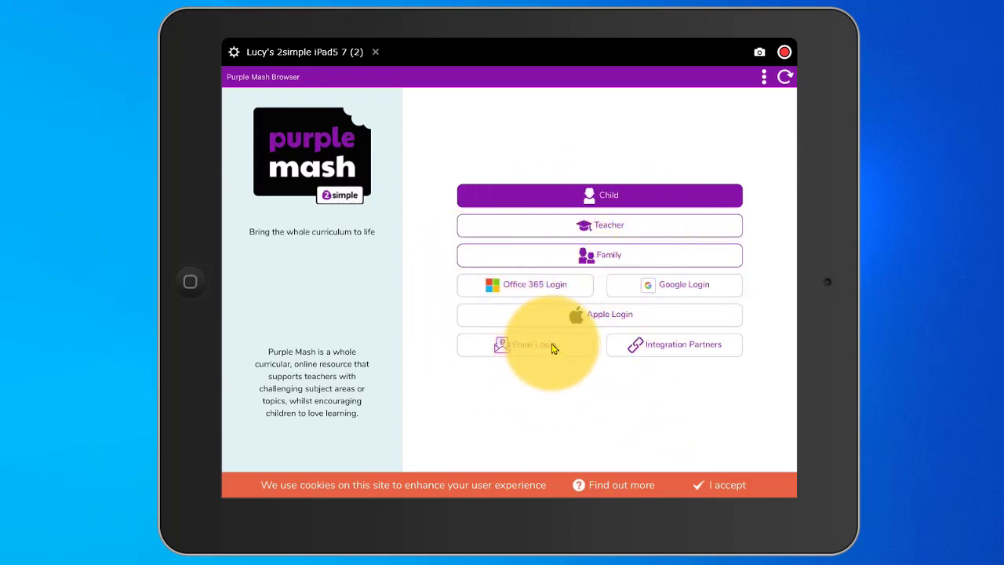
click(526, 345)
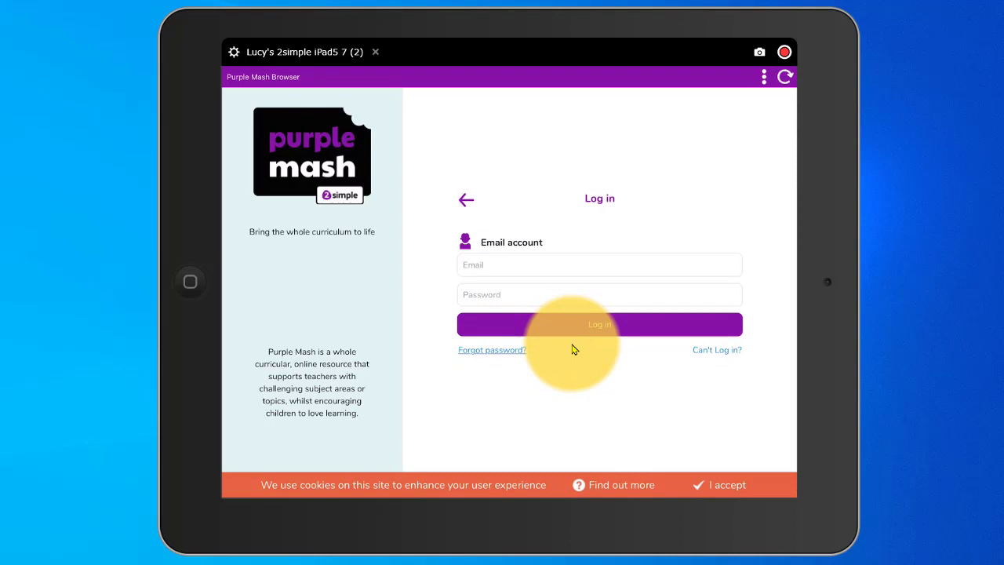
mouse_move(615, 266)
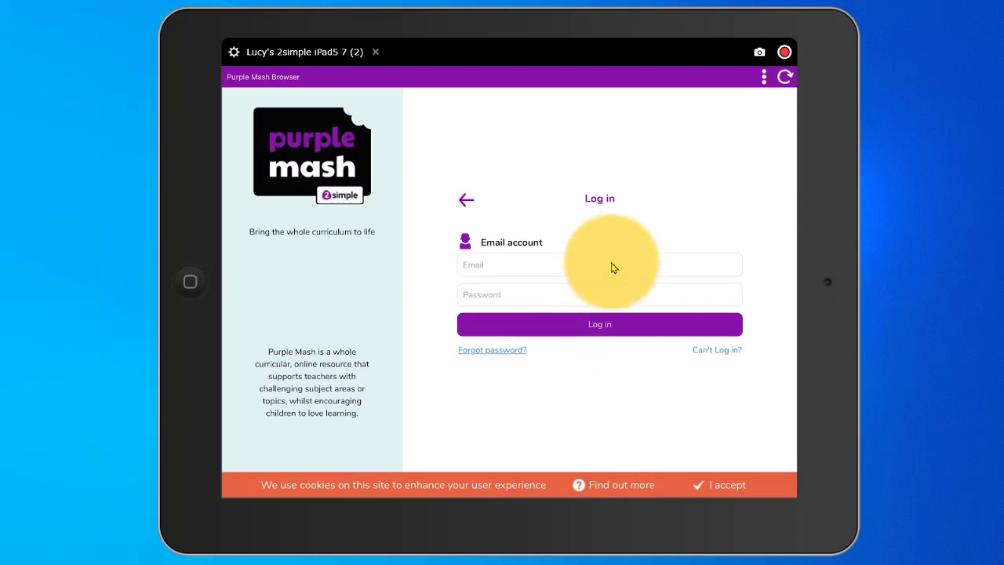
click(599, 264)
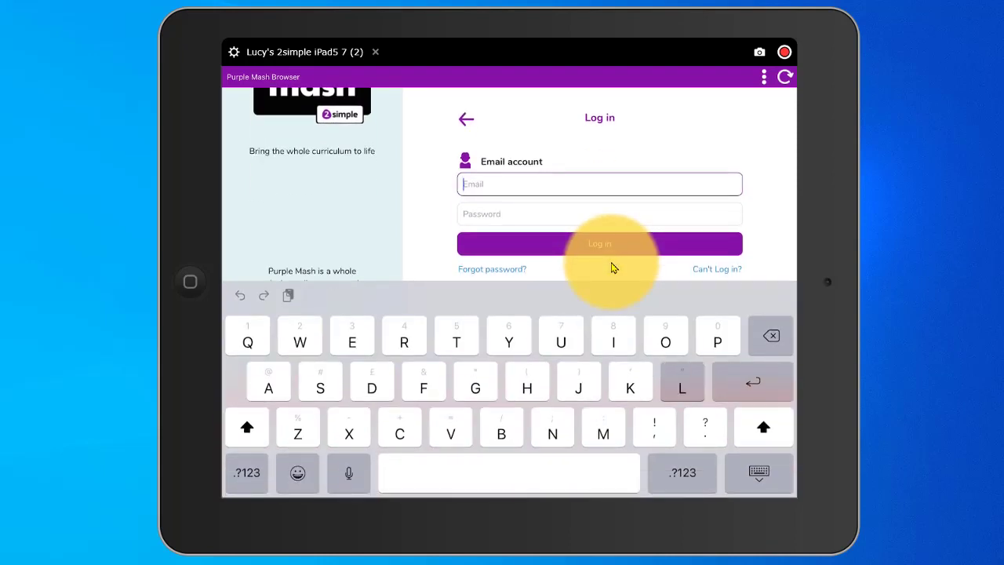
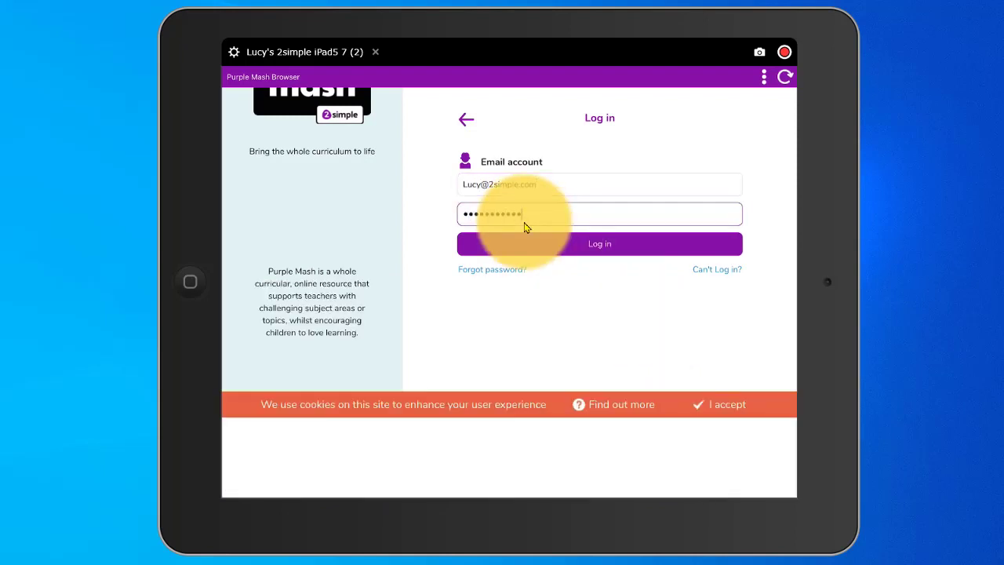
click(599, 244)
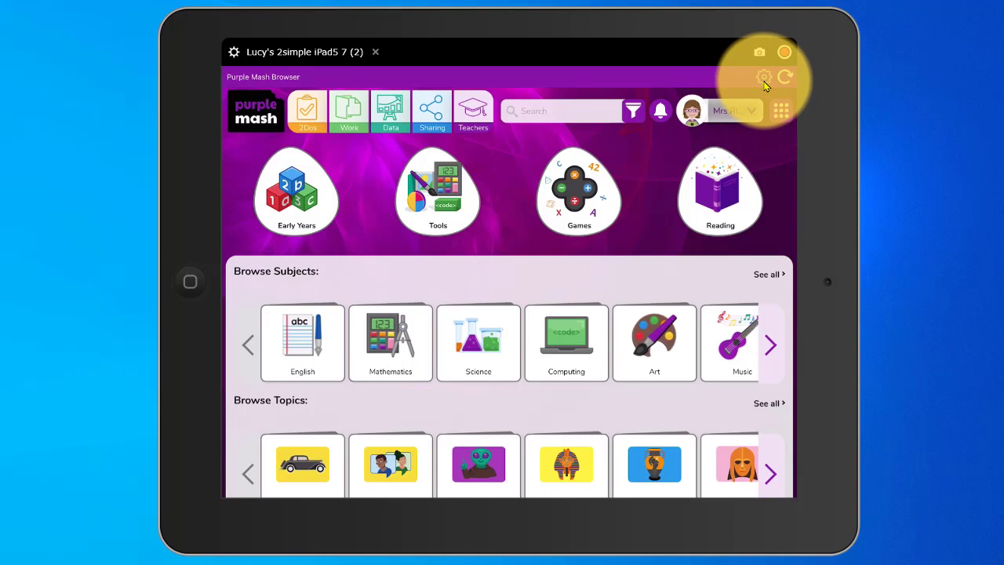
Set the browser start page to the school's Purple Mash Quick Login address and save it.
click(762, 77)
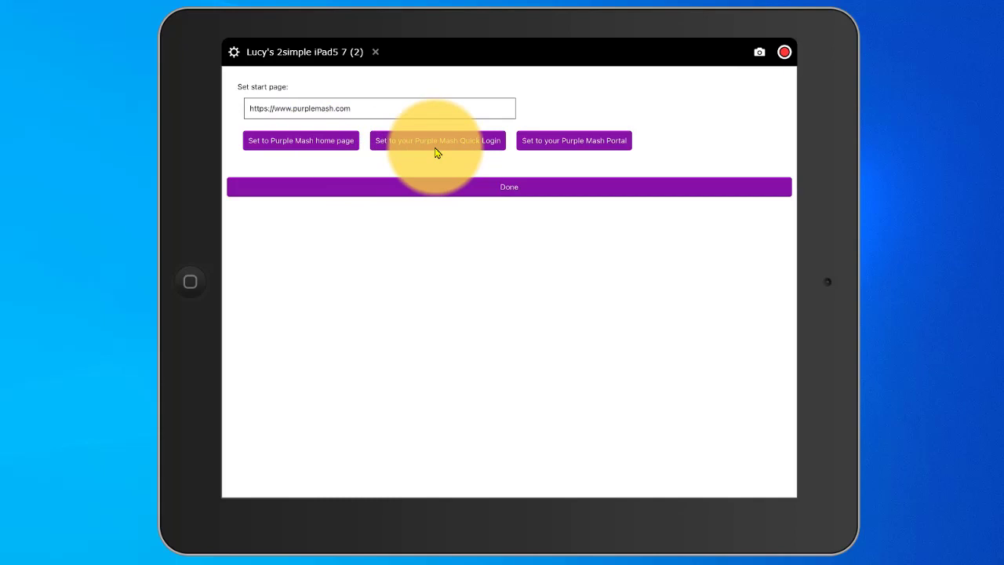
mouse_move(562, 153)
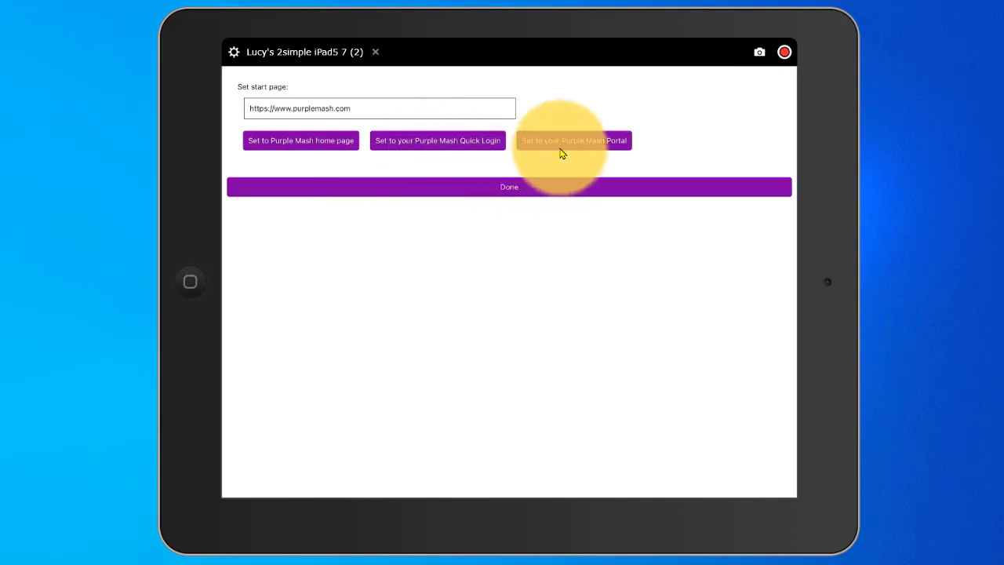
mouse_move(458, 151)
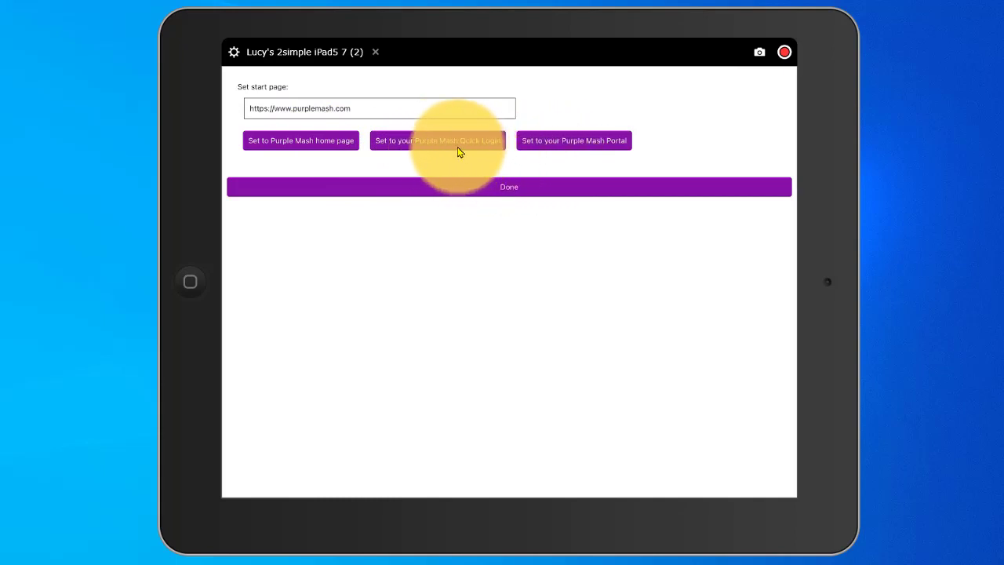
click(436, 141)
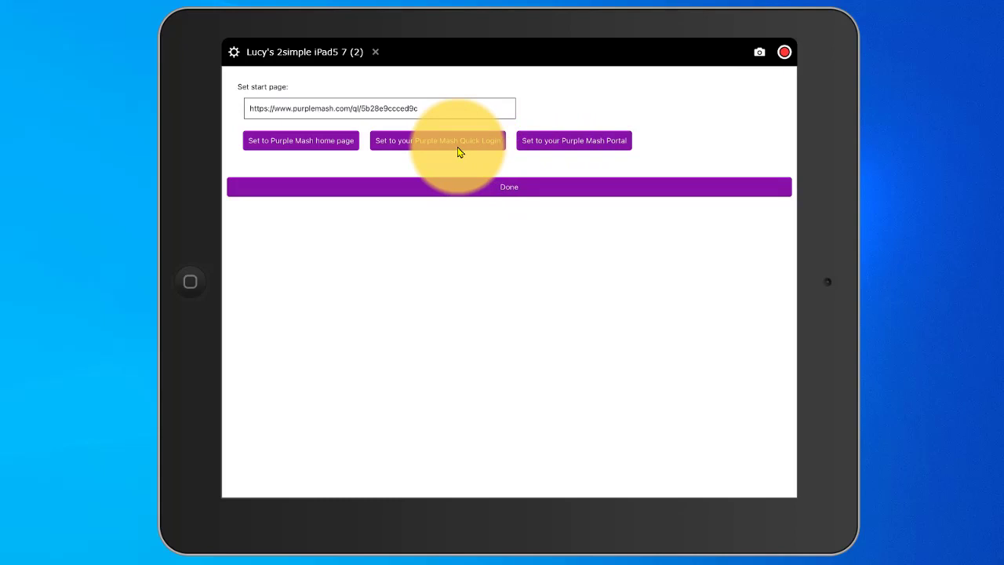
mouse_move(445, 107)
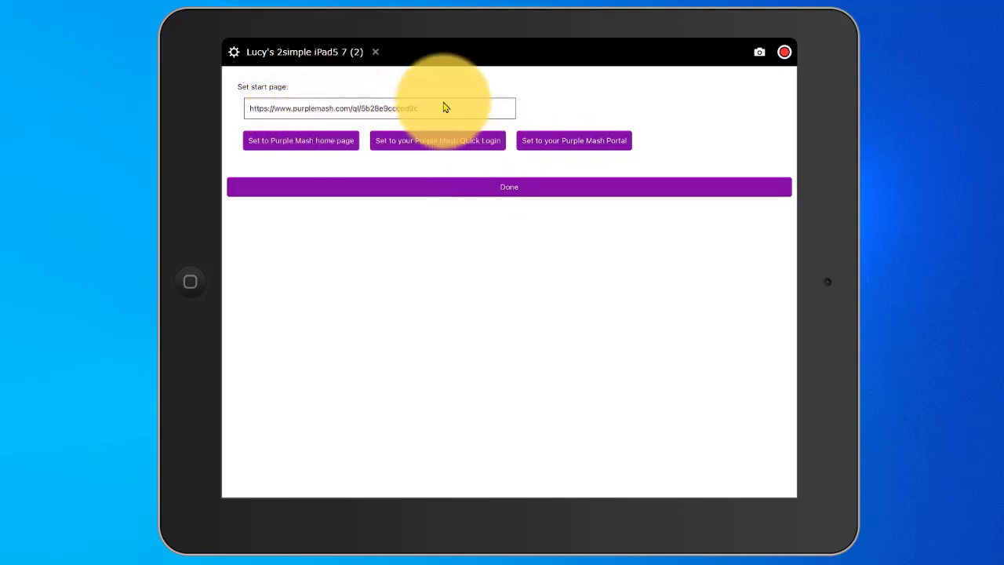
click(509, 187)
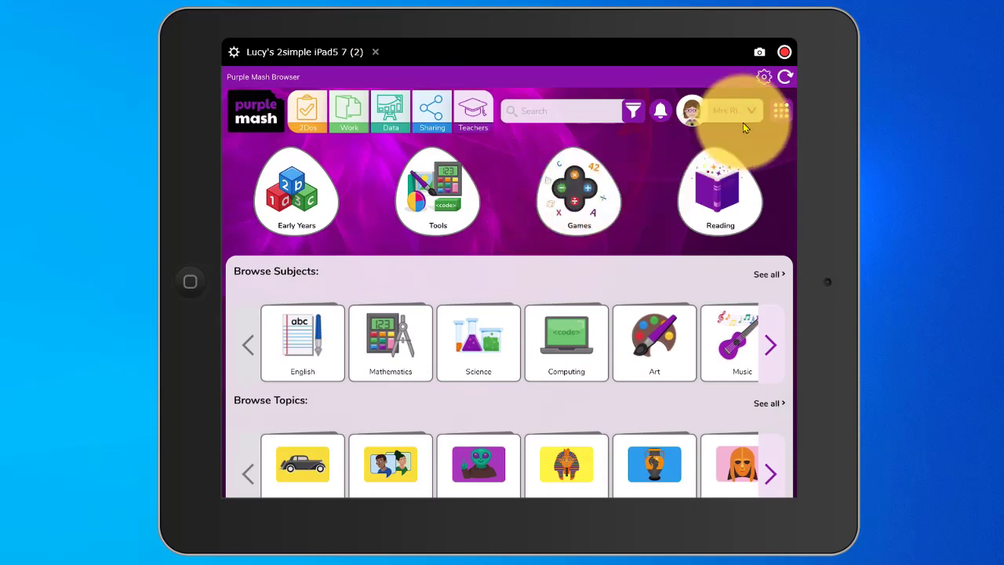
Log out of the email account and relaunch Purple Mash Browser as a guest user.
click(719, 110)
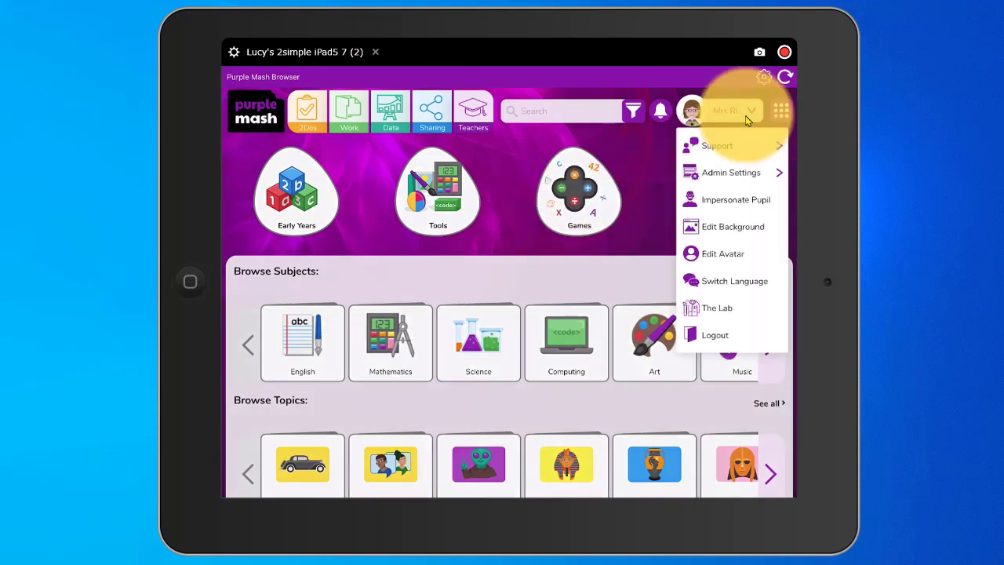
click(715, 335)
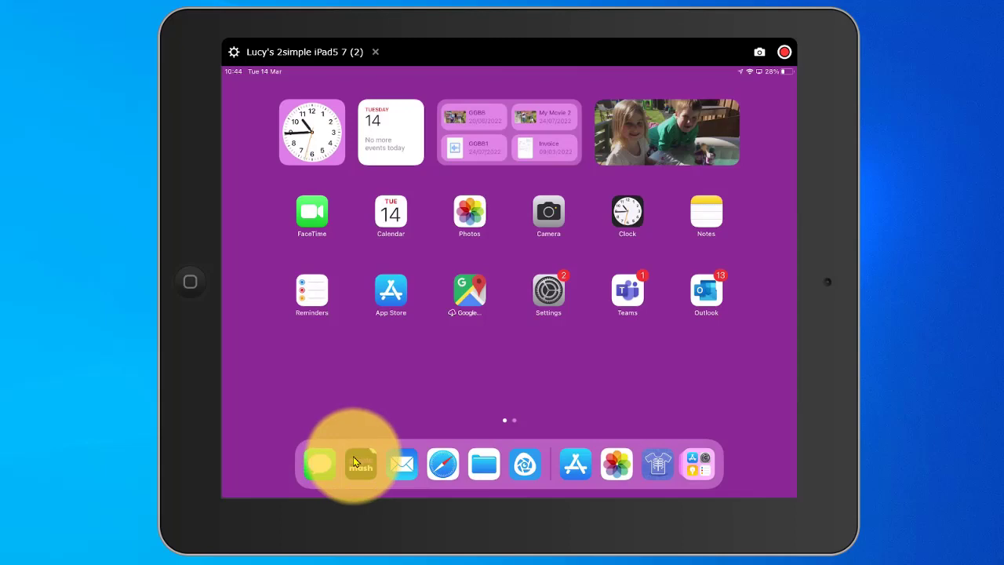
click(361, 463)
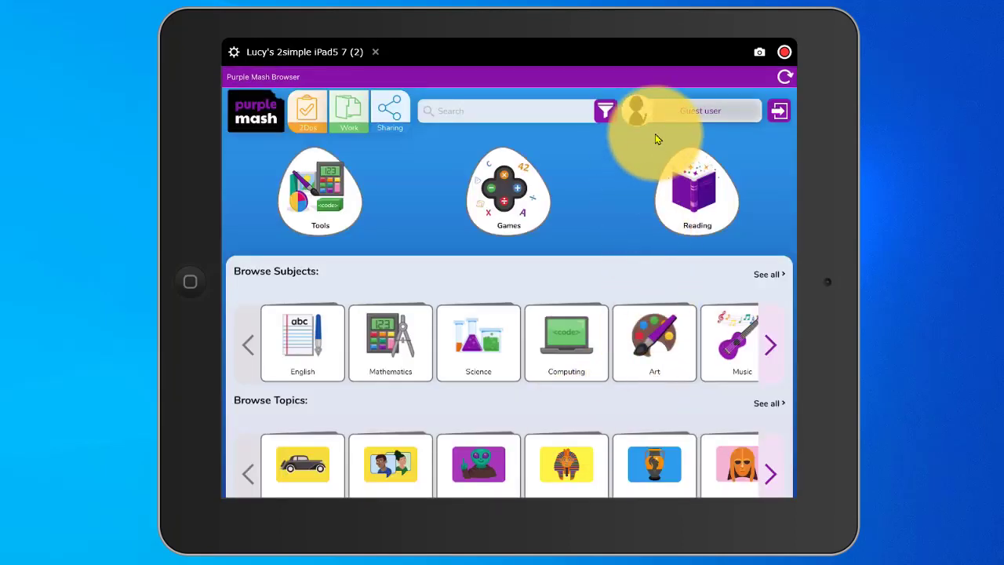
Log in a Dolphins class pupil through quick login with their picture password.
click(637, 110)
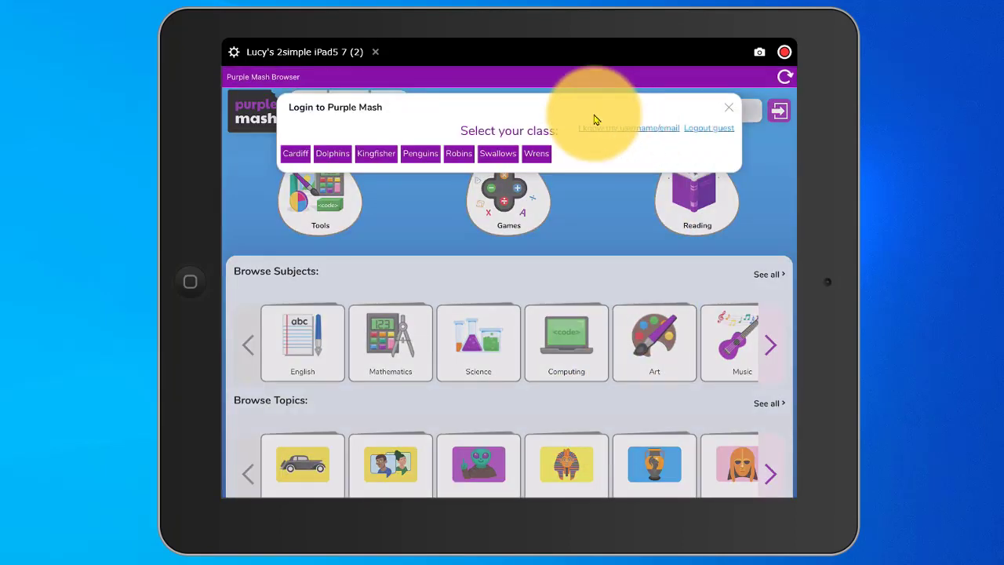
click(333, 154)
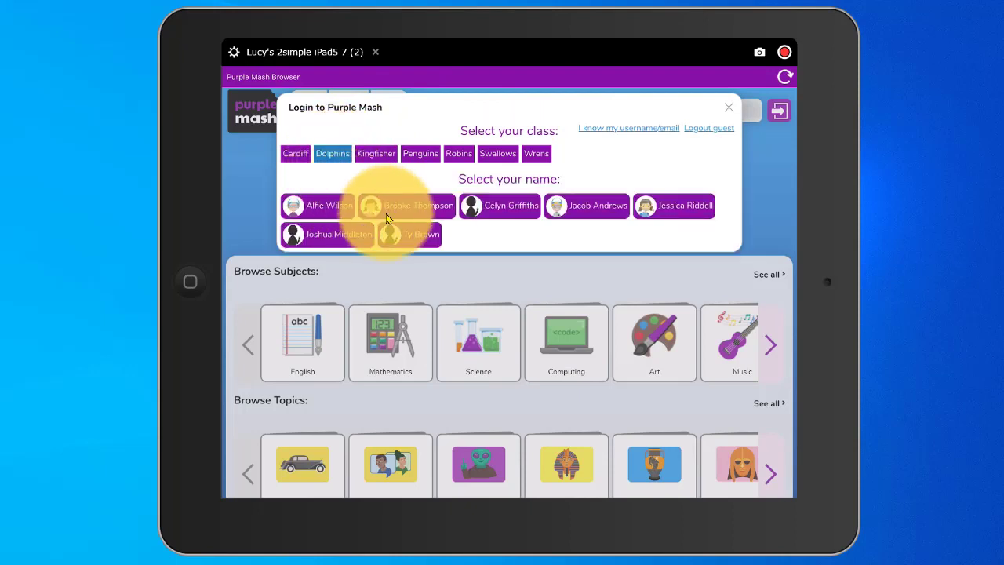
click(418, 204)
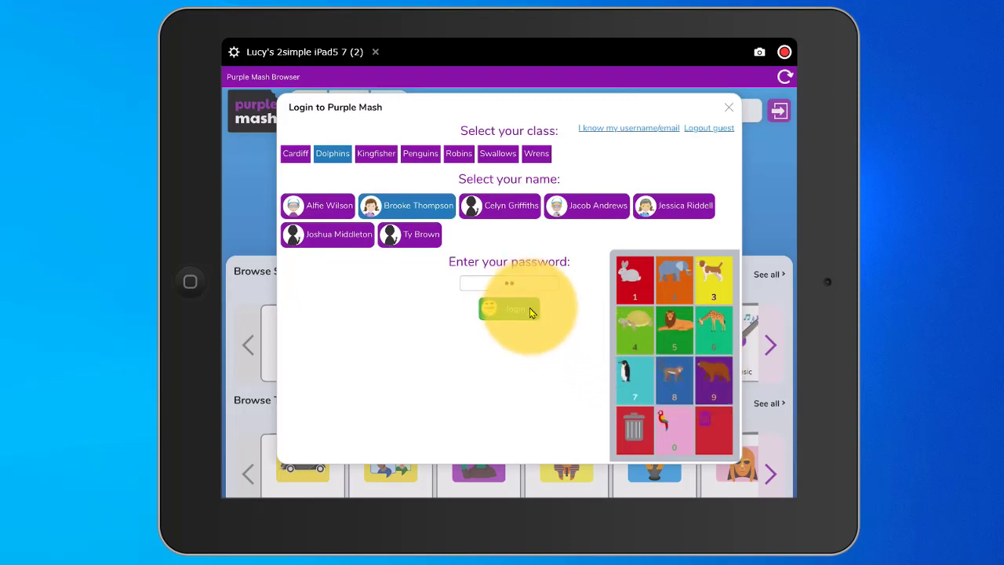
click(509, 308)
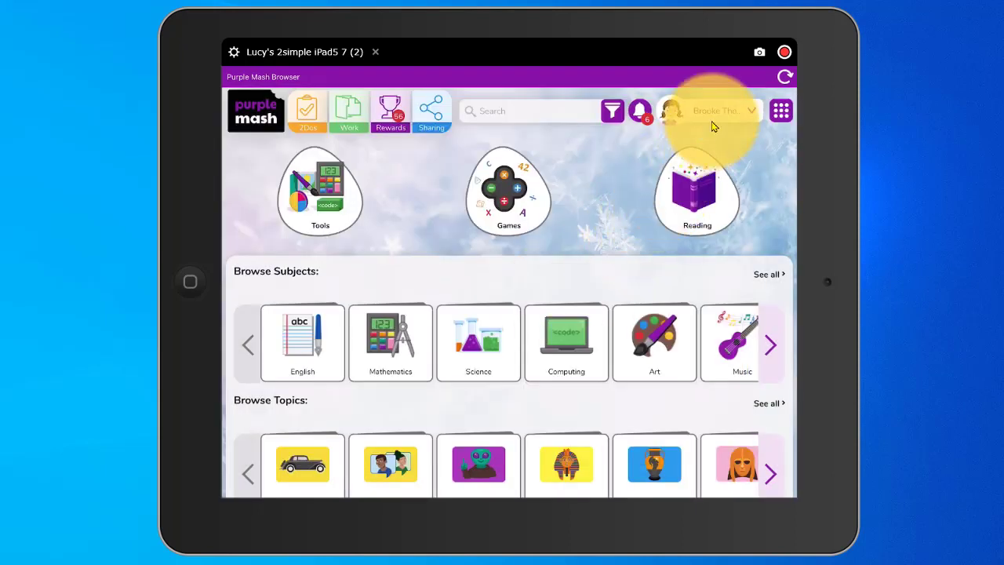
Log the pupil out from the account menu, returning to the guest home page.
click(719, 109)
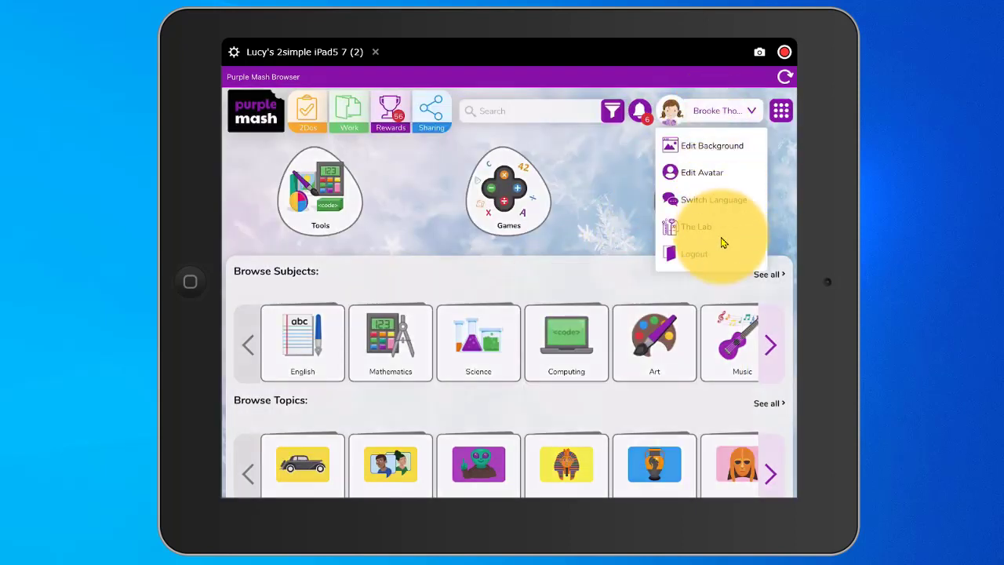
click(694, 254)
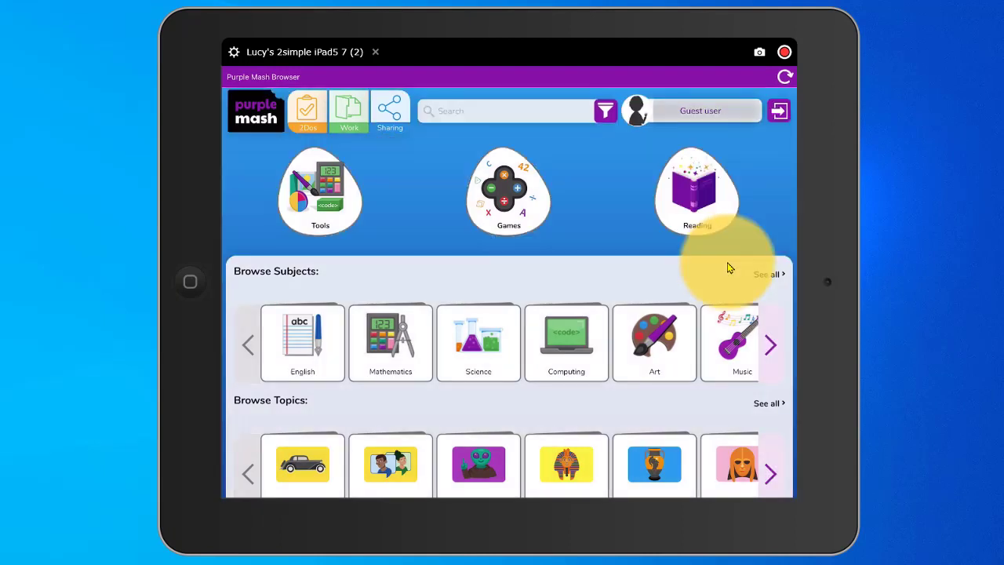
mouse_move(745, 122)
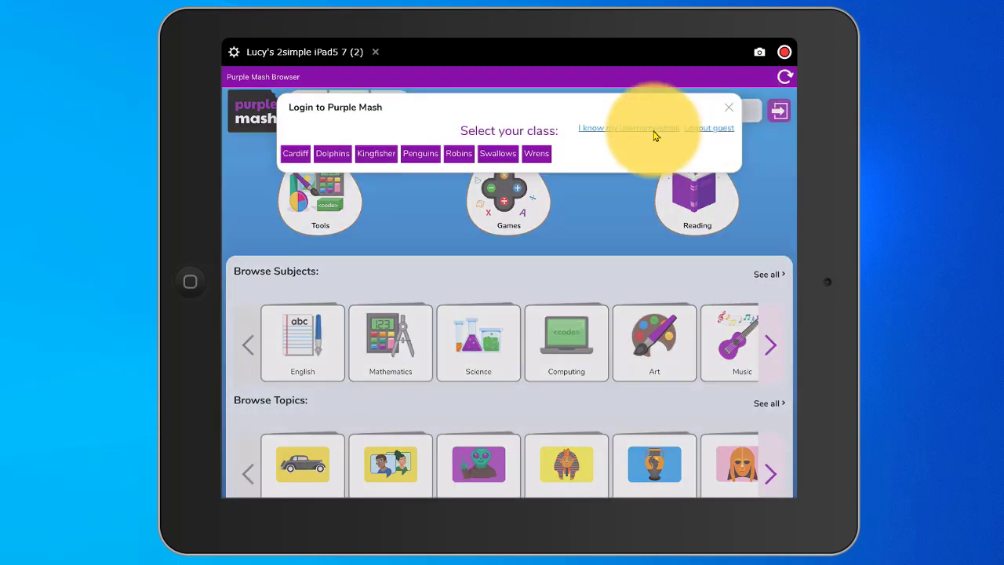
Log in as a teacher using the username/email option and password.
click(628, 127)
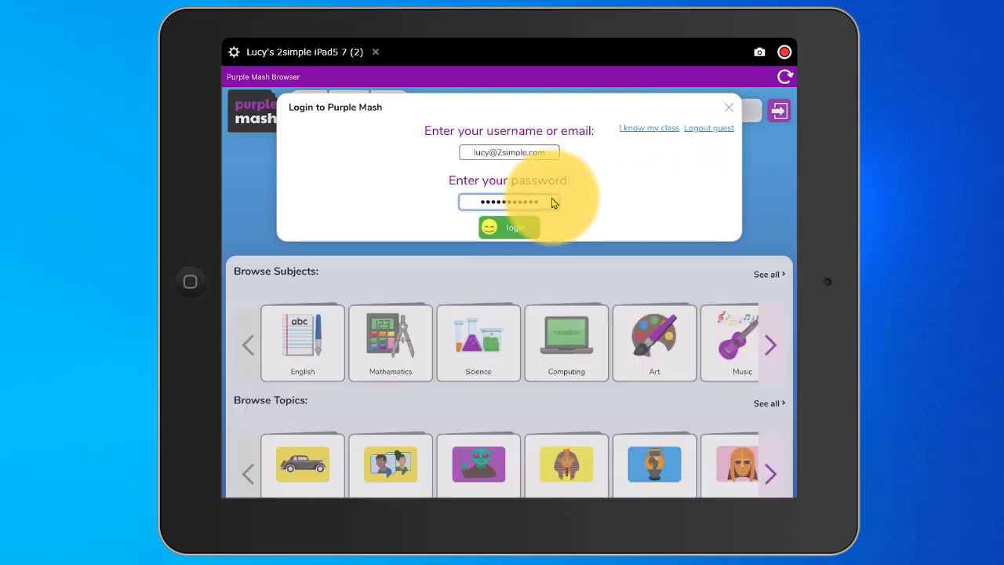
click(508, 226)
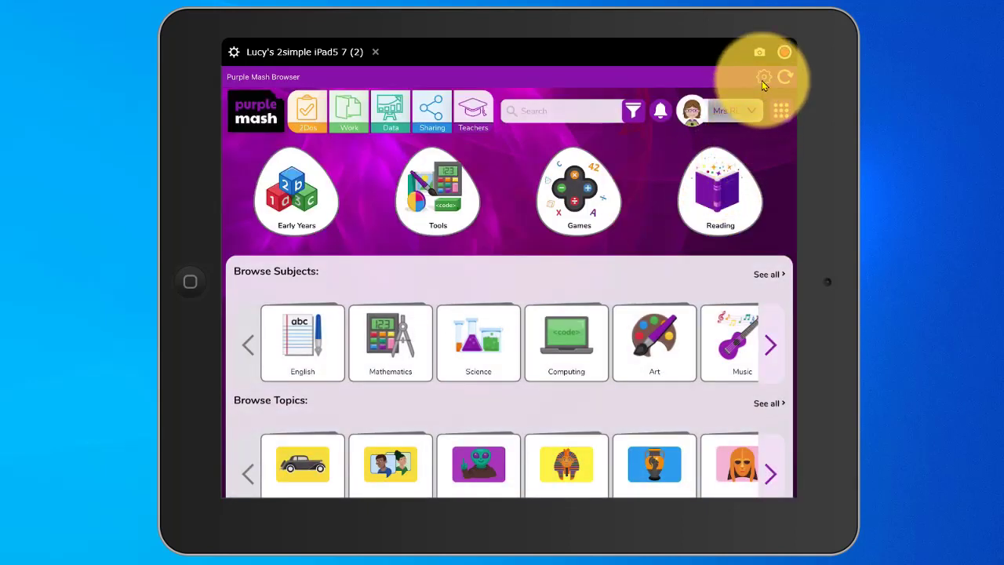
Set the browser start page to the school's Purple Mash Portal address and confirm it.
click(763, 76)
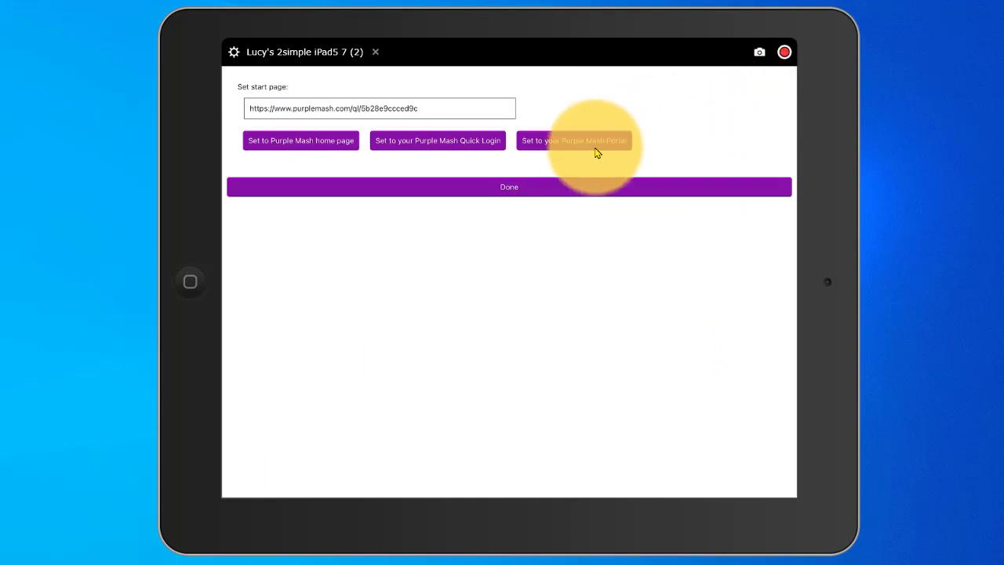
click(574, 141)
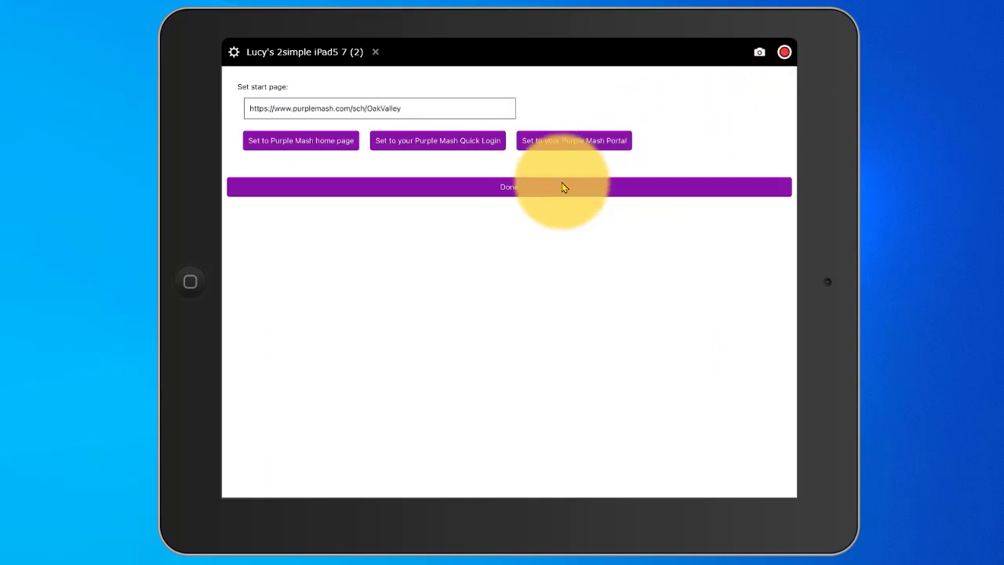
click(508, 187)
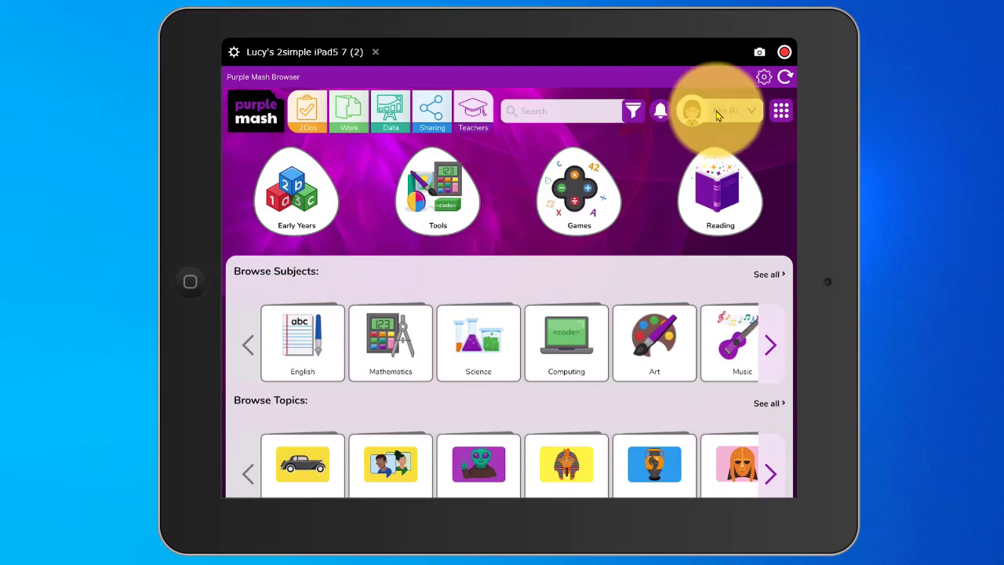
Sign out the teacher and choose the Child login on the Oak Valley Primary School portal.
click(718, 110)
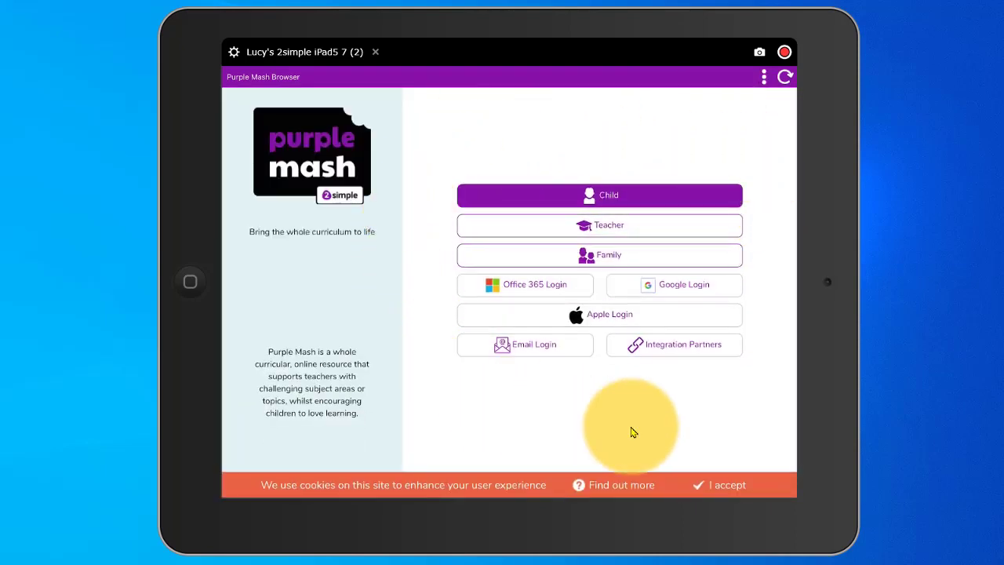
mouse_move(687, 210)
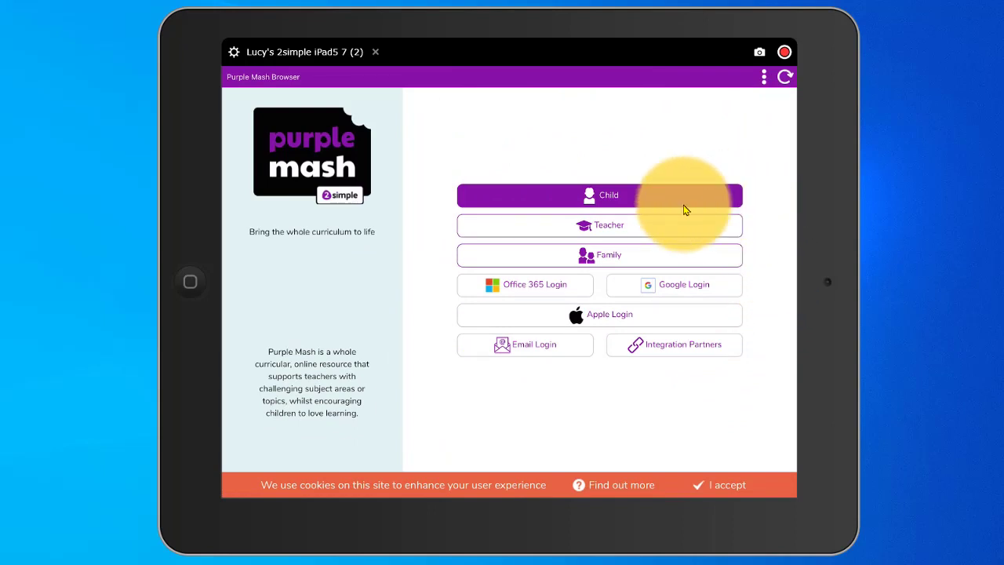
click(600, 194)
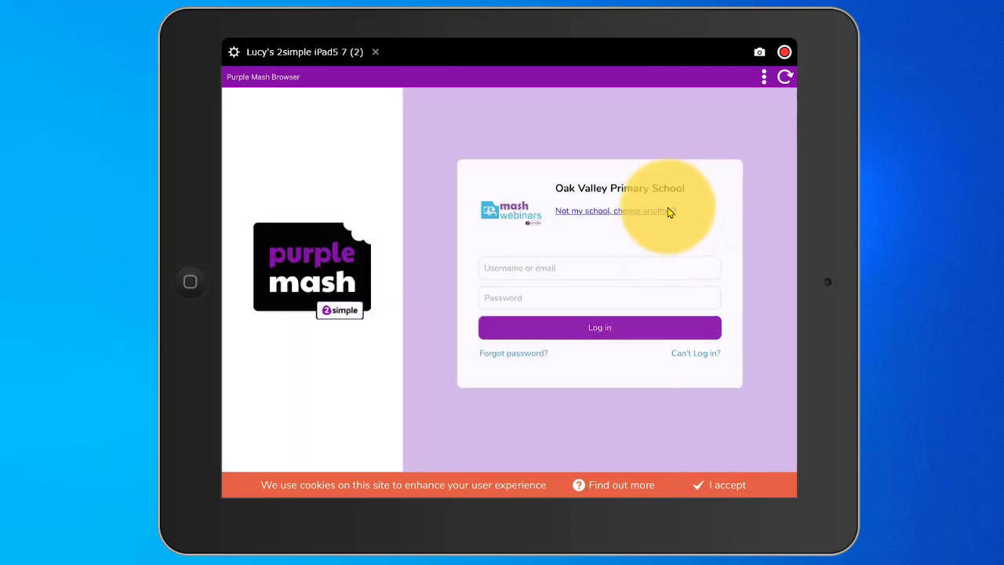